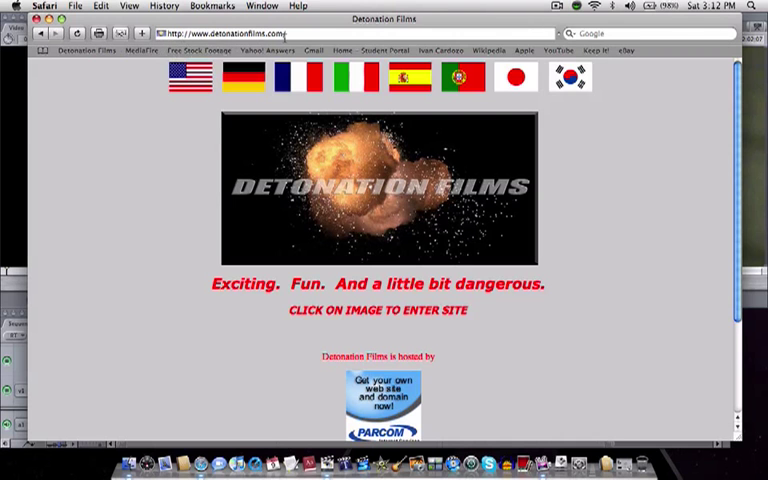
- Enter Detonation Films and scroll Unit K Stock Footage page 3 through explosions, rockets and missiles
left_click(378, 189)
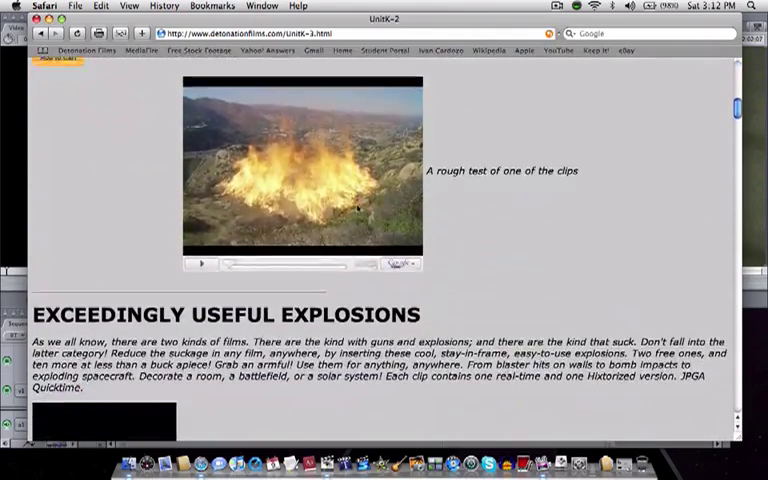
scroll("down", 3)
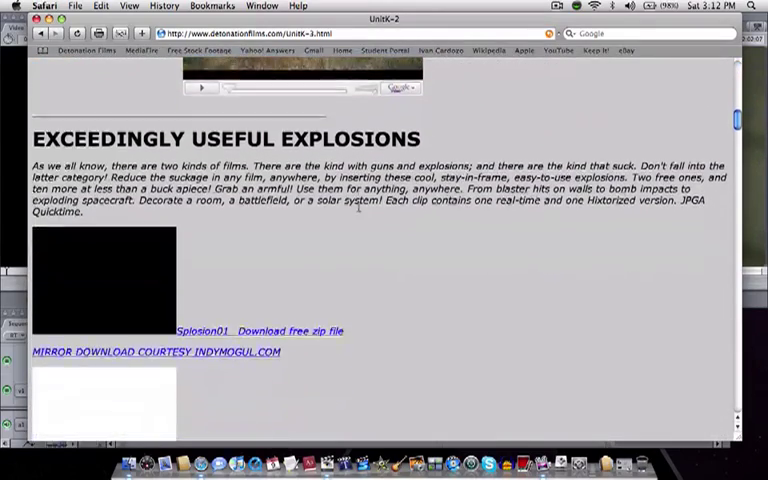
scroll("down", 3)
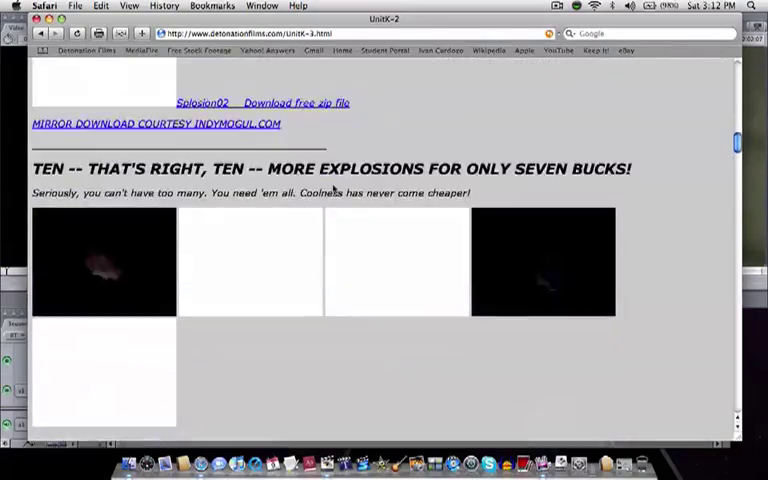
scroll("down", 3)
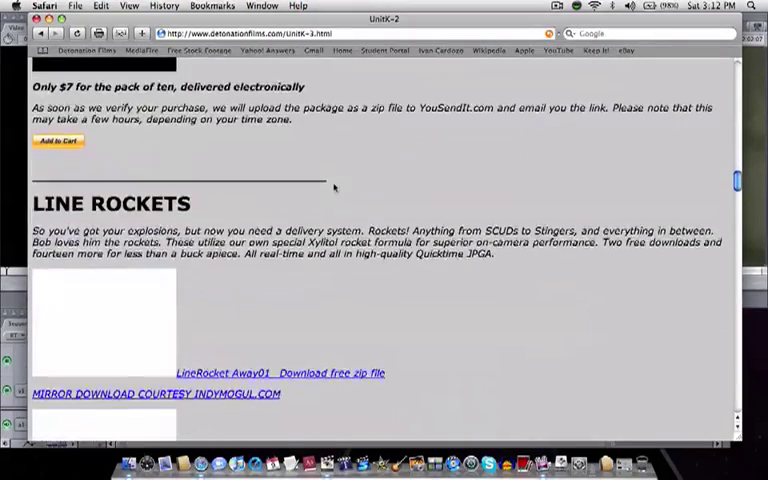
scroll("down", 3)
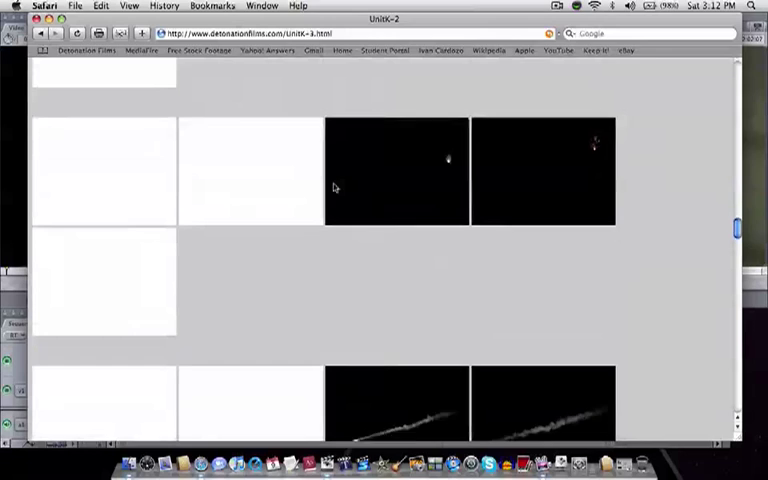
scroll("down", 3)
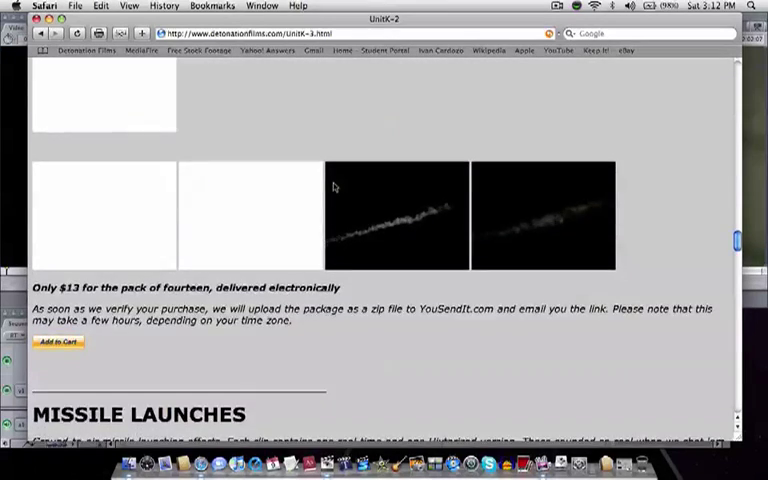
scroll("down", 3)
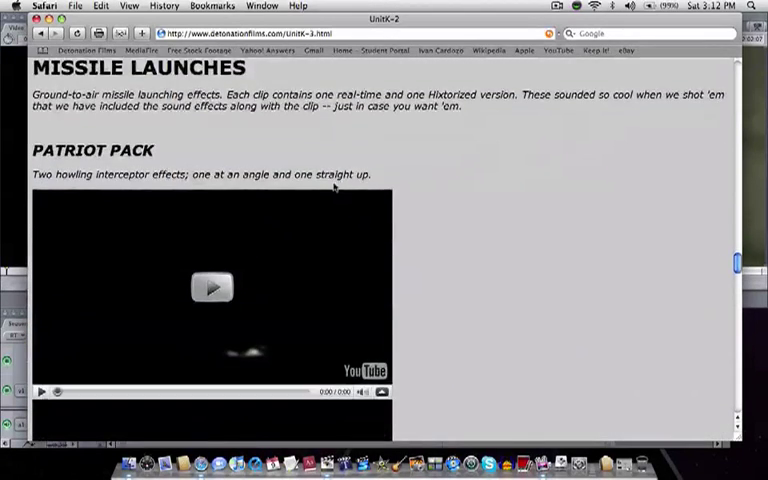
scroll("down", 3)
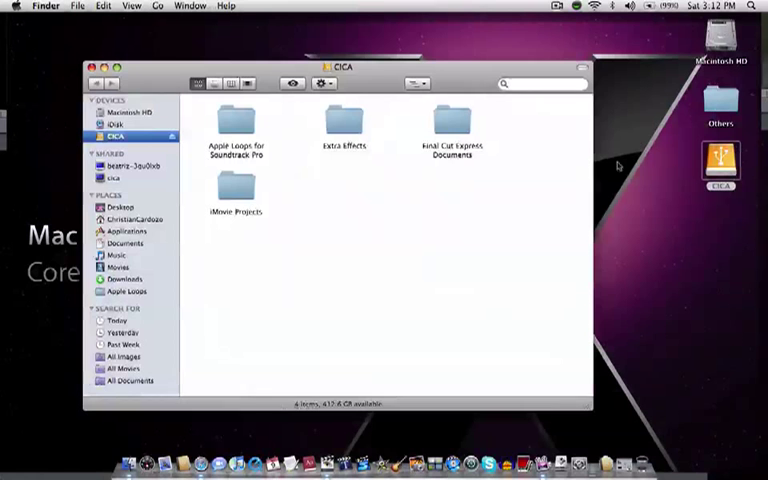
- Open the Explosions and Fire folder on the CICA drive and look through its clips
double_click(344, 123)
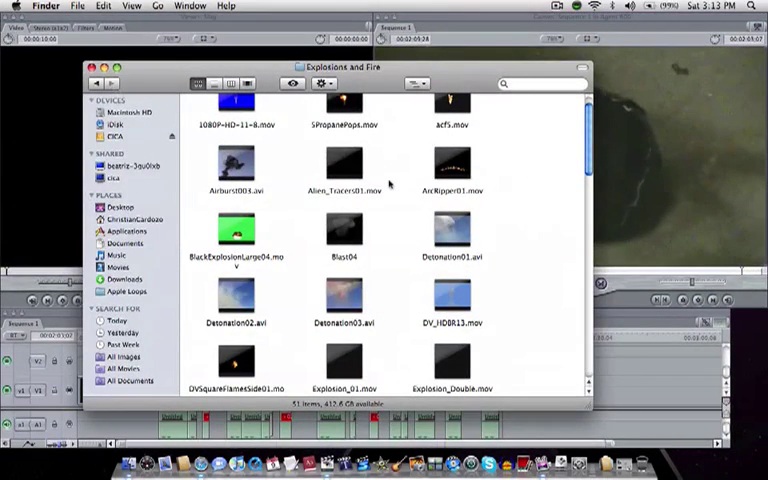
scroll("down", 3)
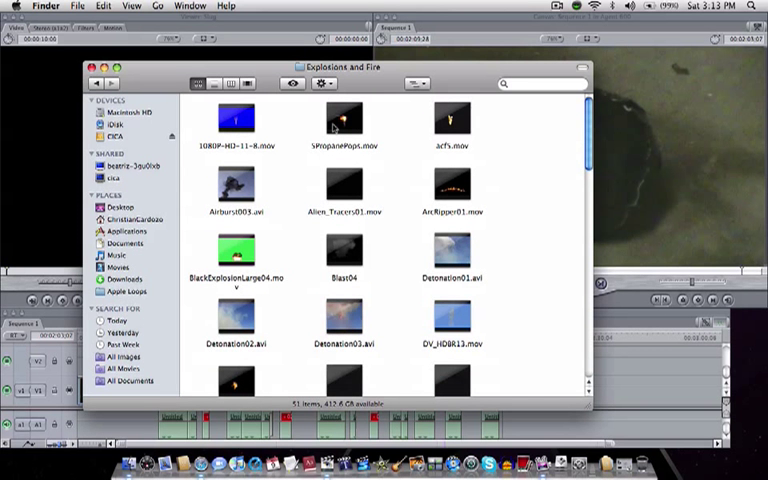
double_click(344, 120)
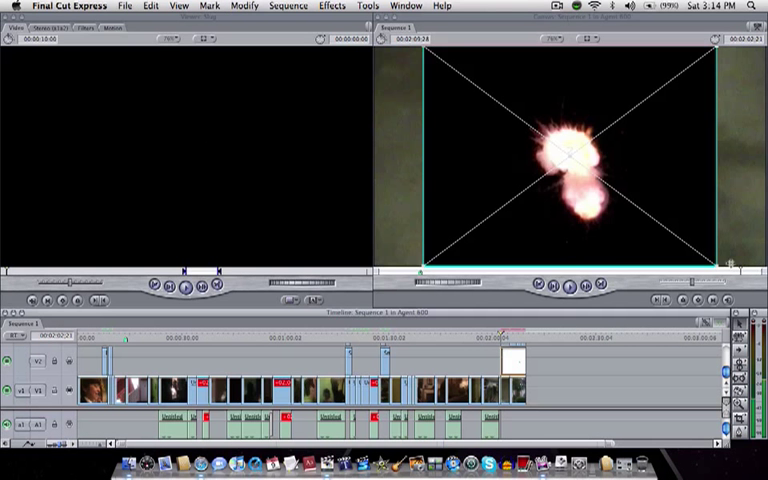
mouse_move(651, 190)
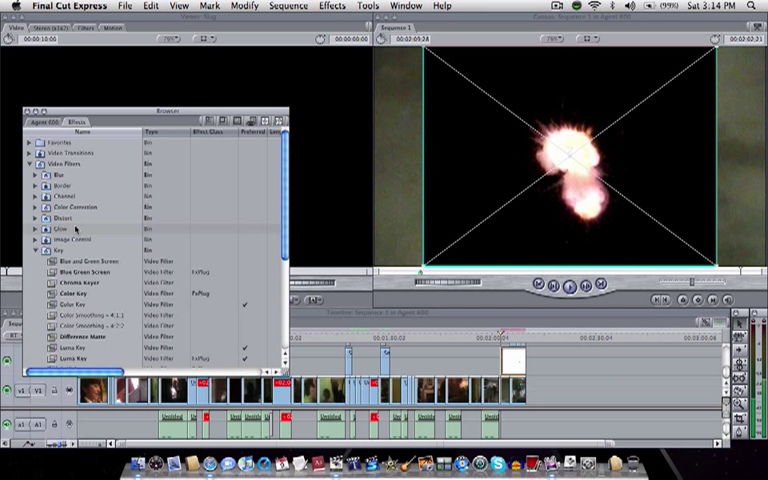
- Apply Video Filters > Key > Luma Key from the Effects tab to the explosion clip
scroll("down", 3)
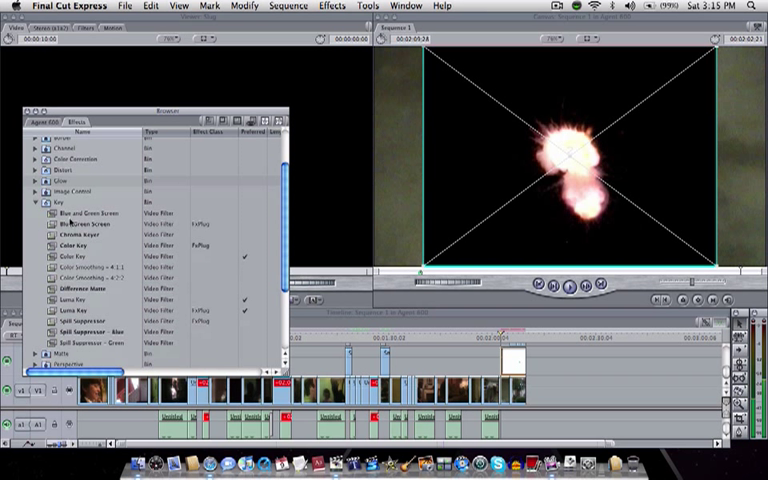
left_click(90, 214)
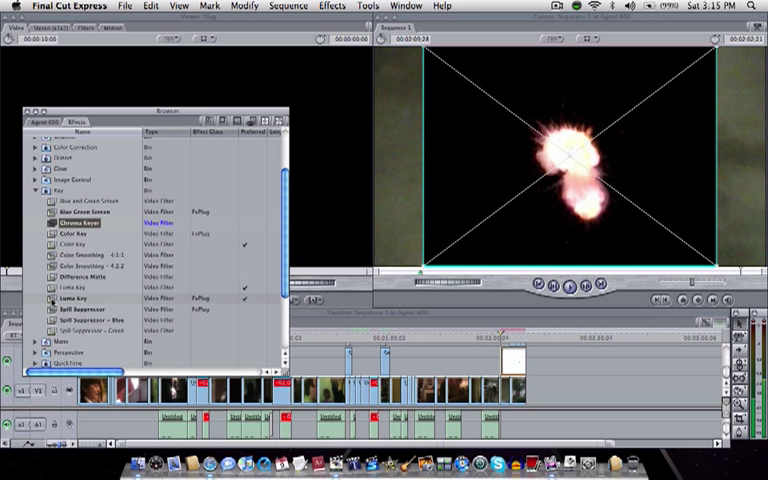
double_click(65, 289)
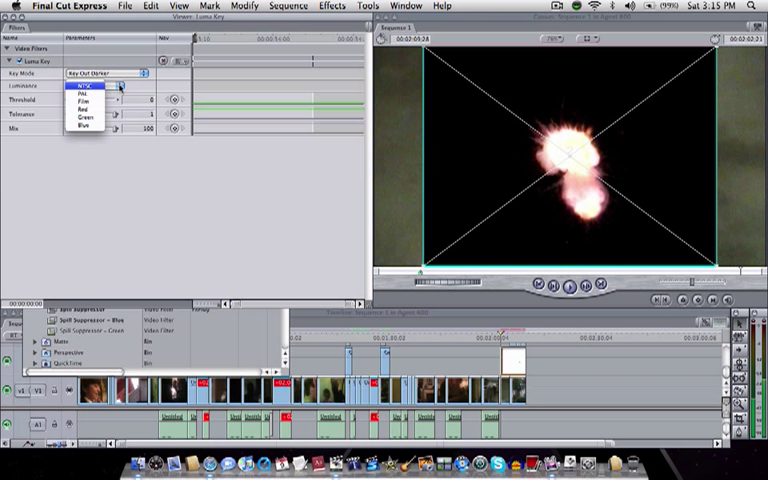
- Choose NTSC luminance for the Luma Key, keeping Key Mode on Key Out Darker
left_click(80, 85)
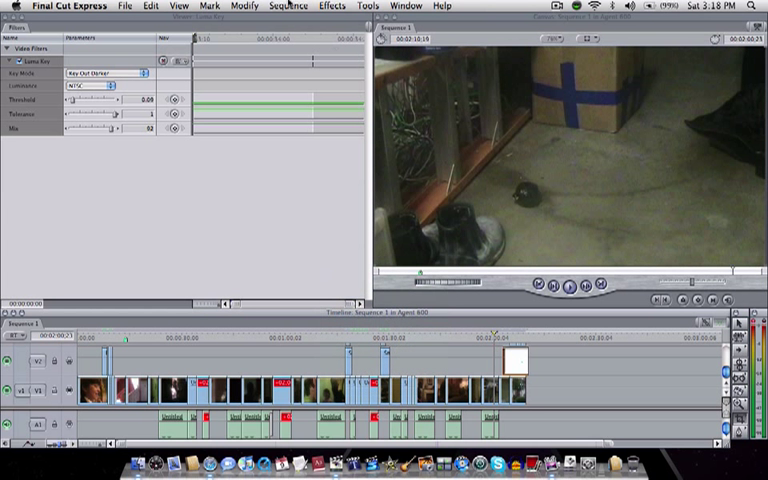
left_click(150, 6)
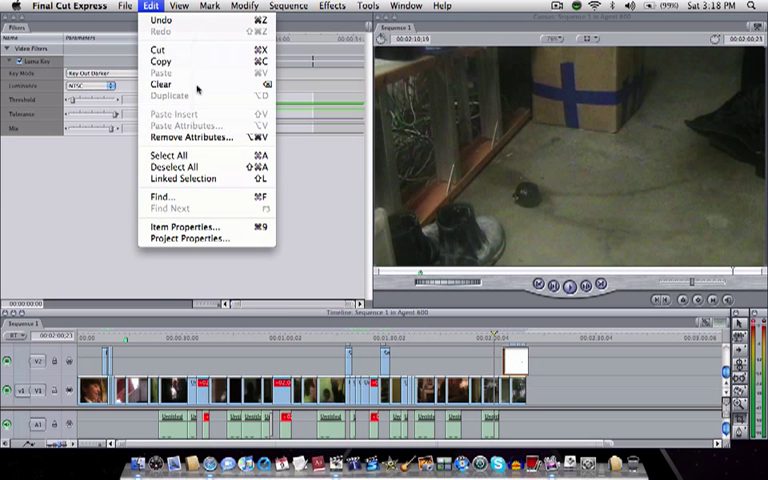
left_click(181, 6)
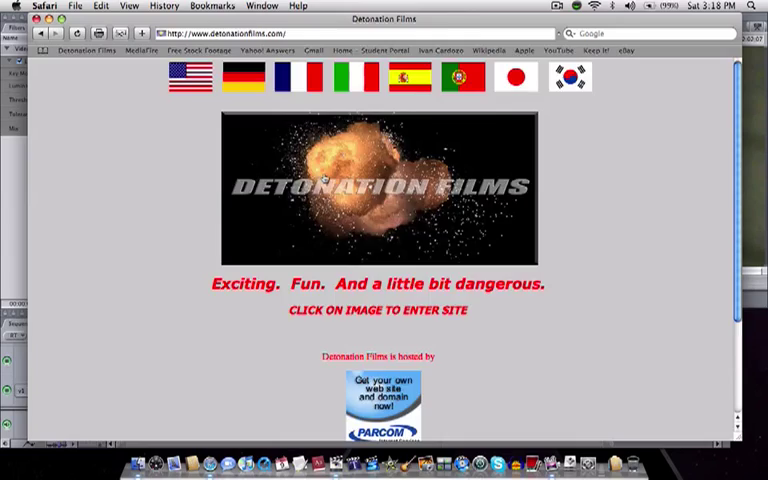
- Enter Detonation Films and scroll to the free Splosion01 and Splosion02 downloads
left_click(378, 190)
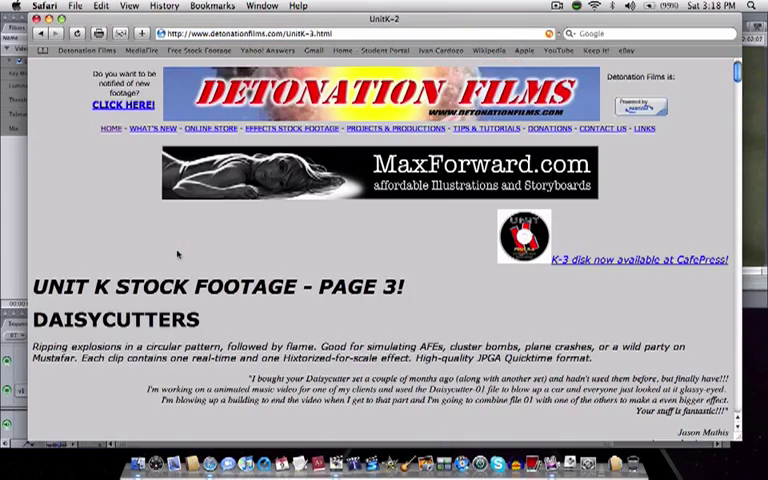
scroll("down", 3)
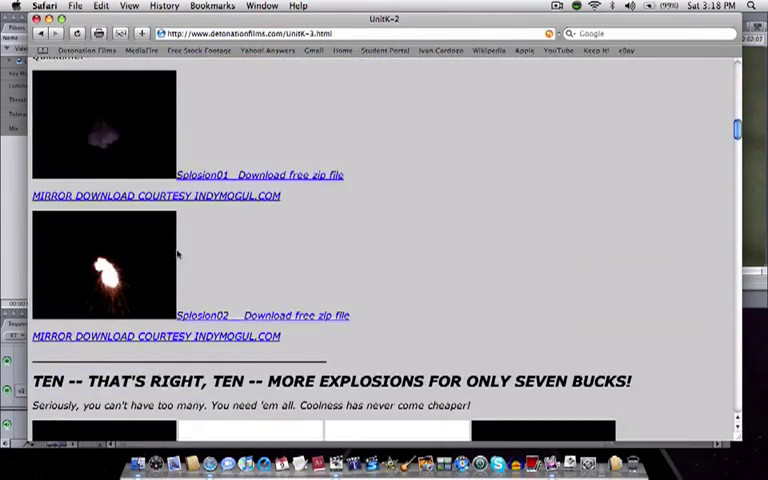